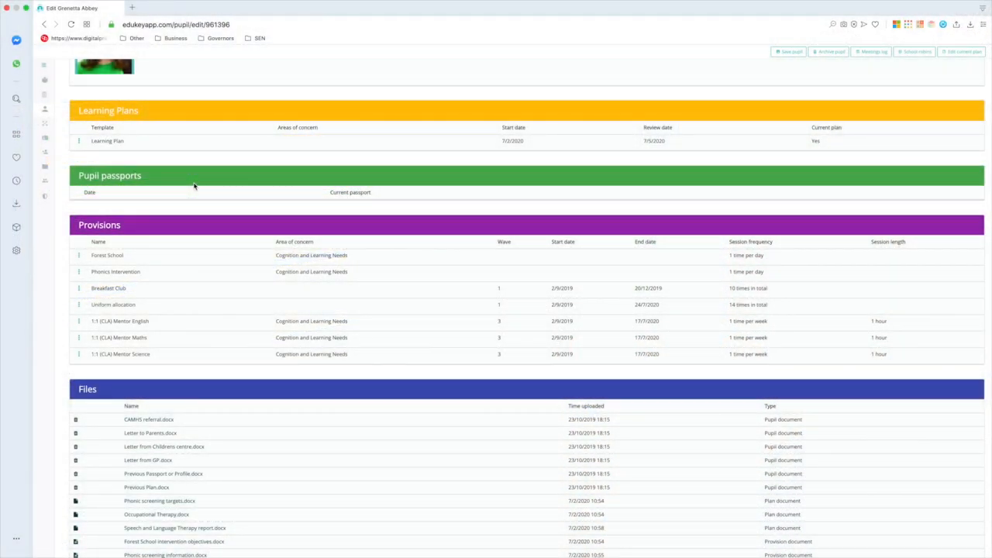
scroll("down", 3)
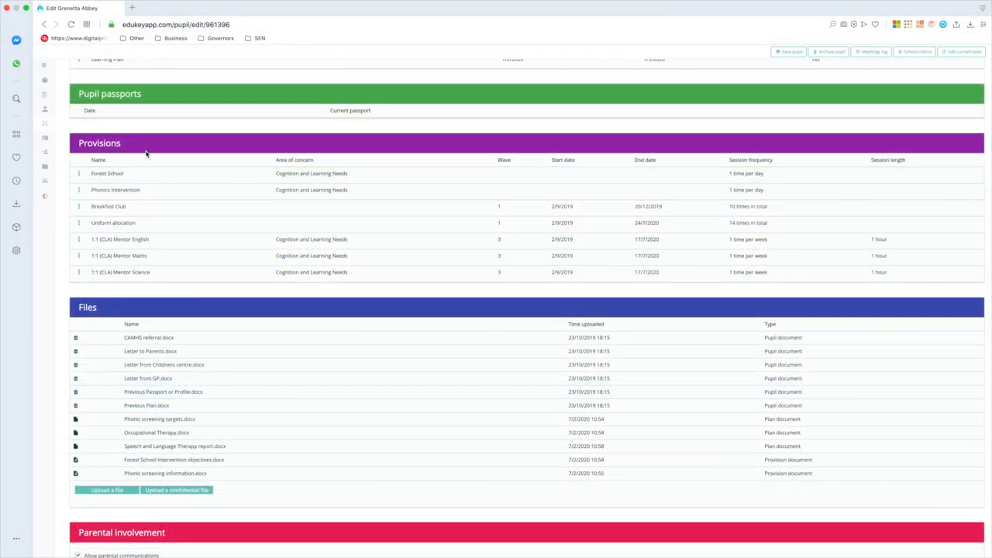
mouse_move(390, 214)
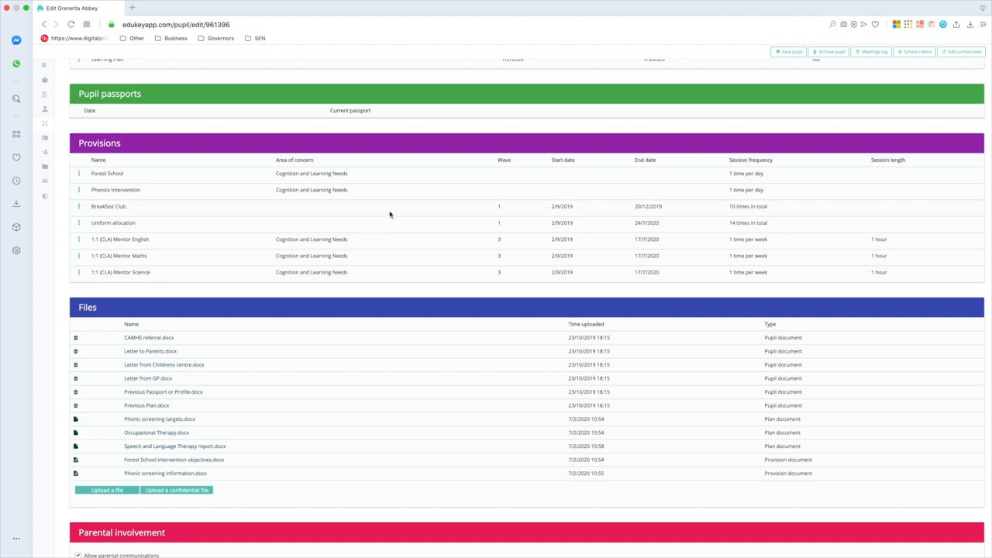
mouse_move(145, 189)
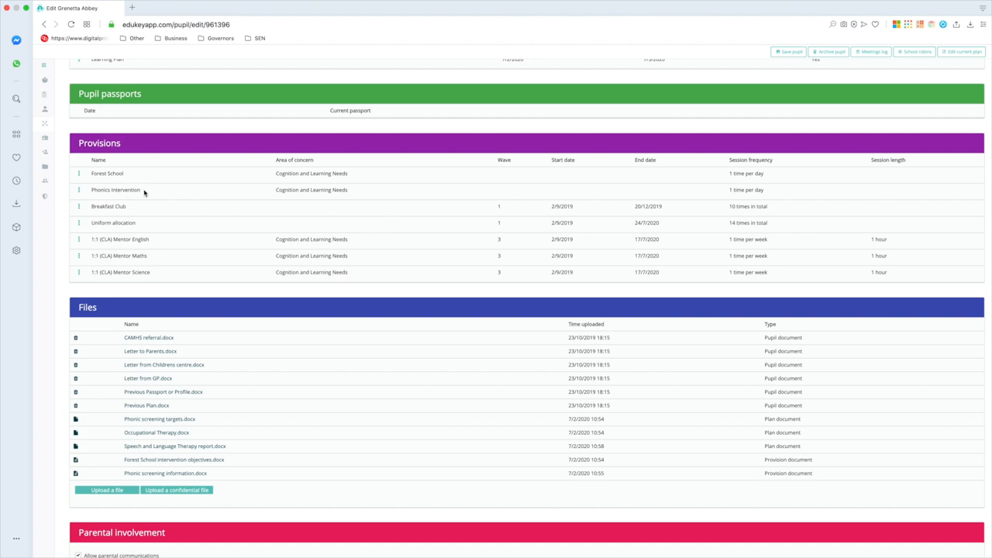
mouse_move(173, 255)
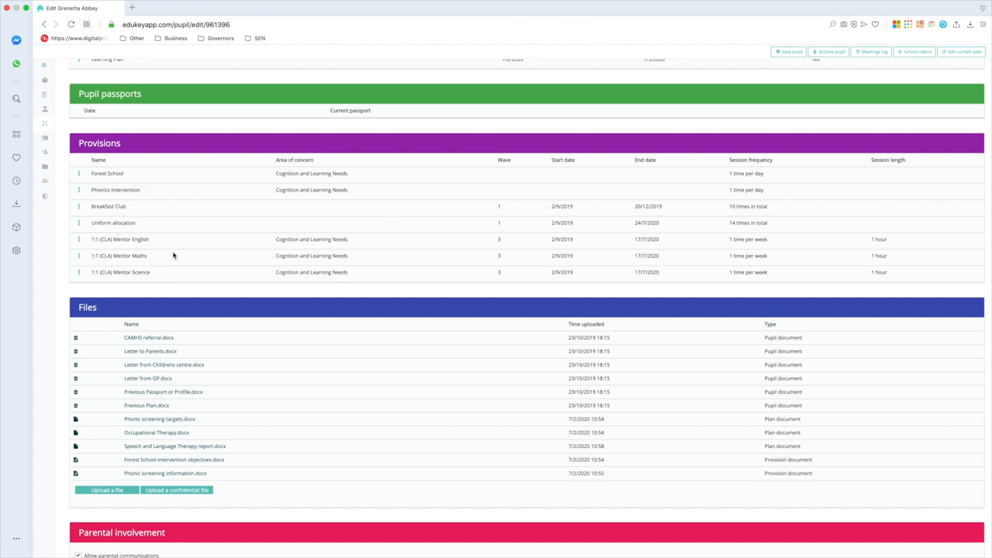
scroll("down", 3)
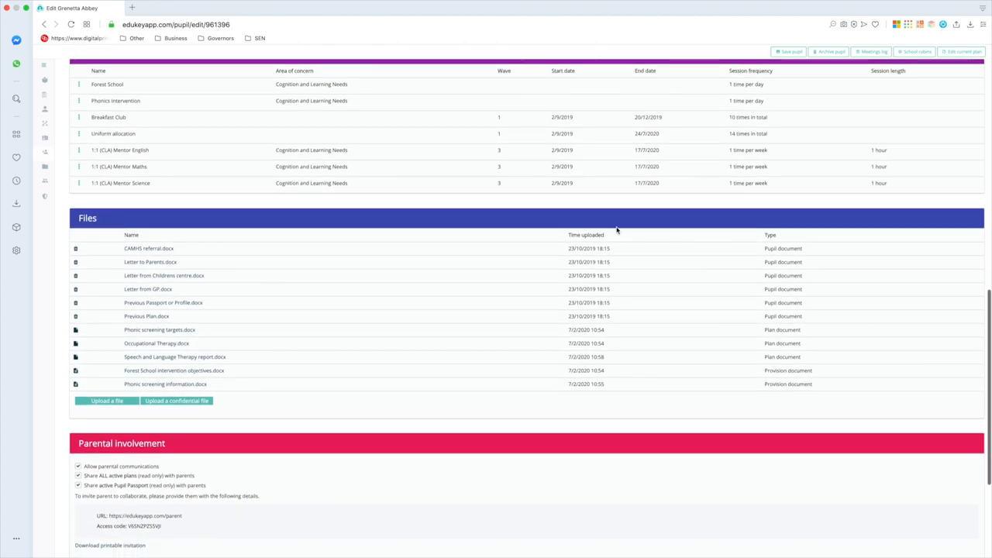
mouse_move(702, 164)
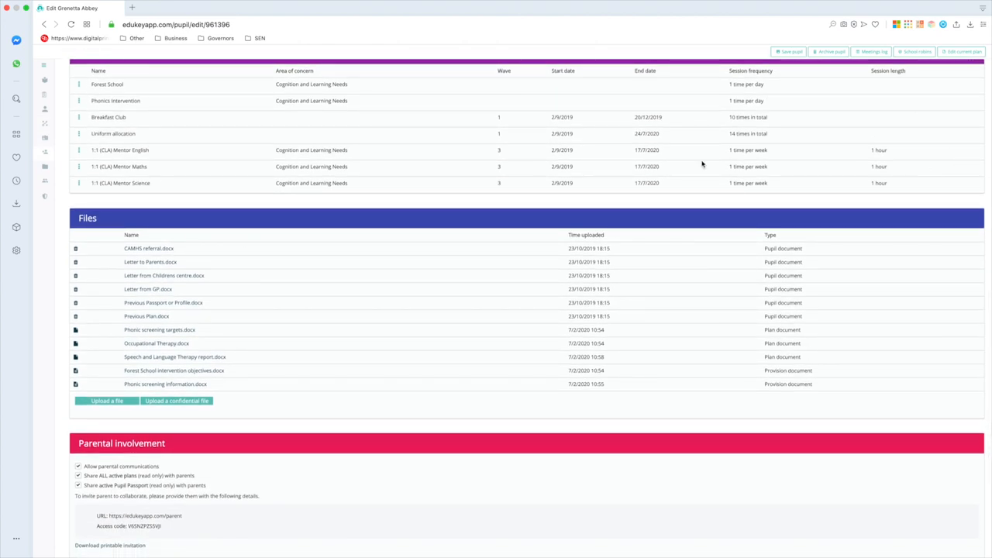
scroll("down", 3)
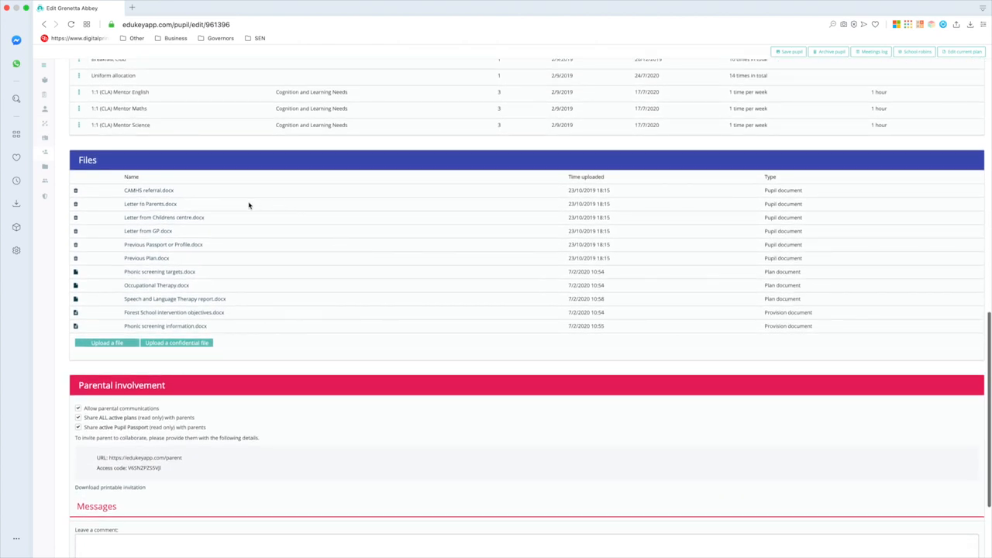
mouse_move(793, 347)
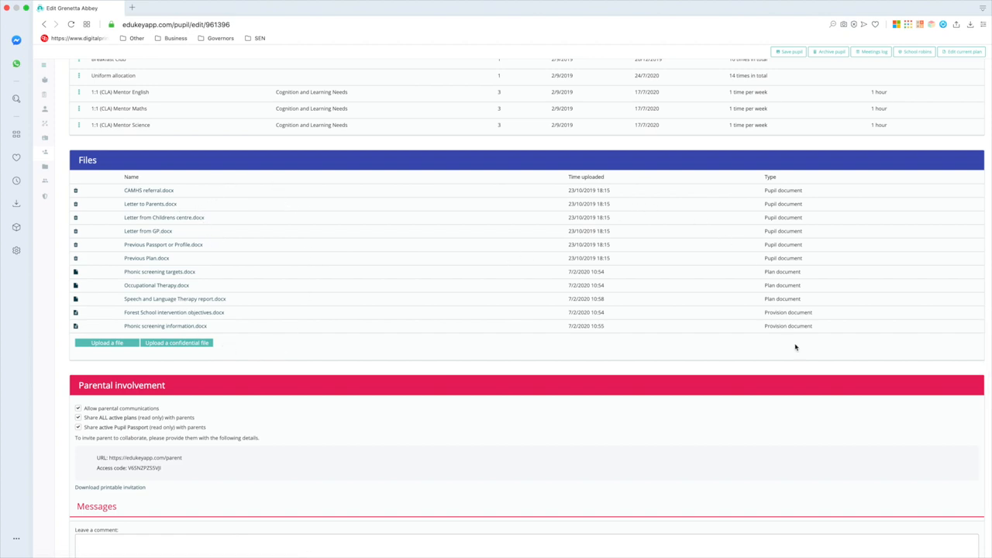
mouse_move(614, 246)
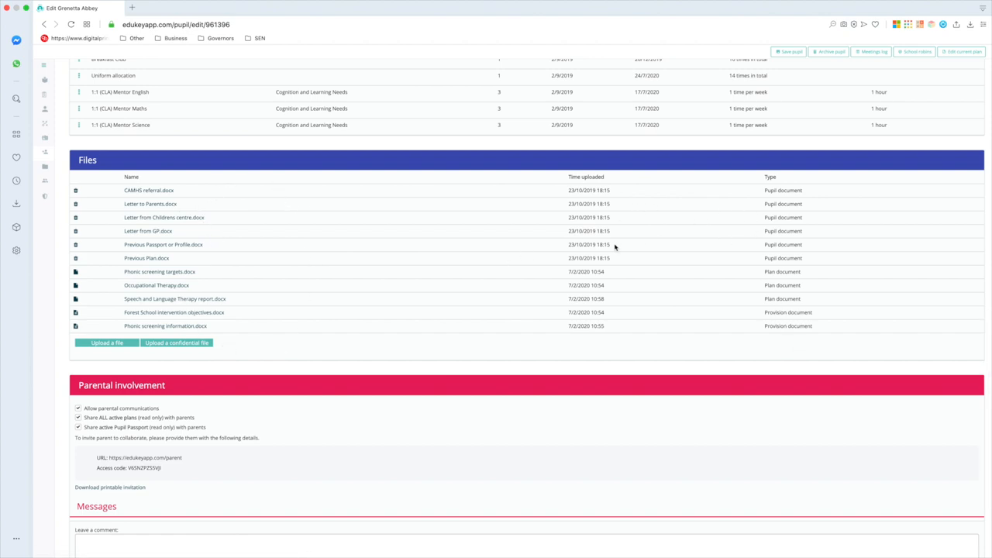